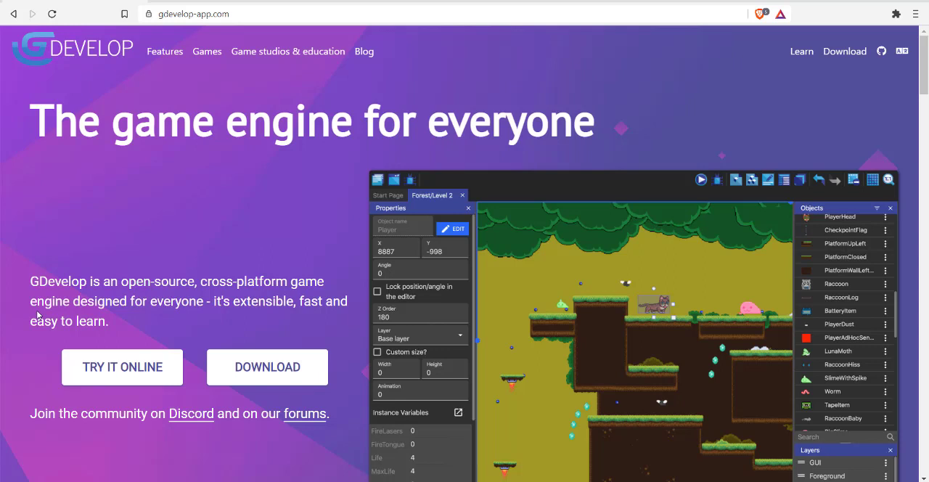
{"action": "mouse_move", "coordinate": [22, 116]}
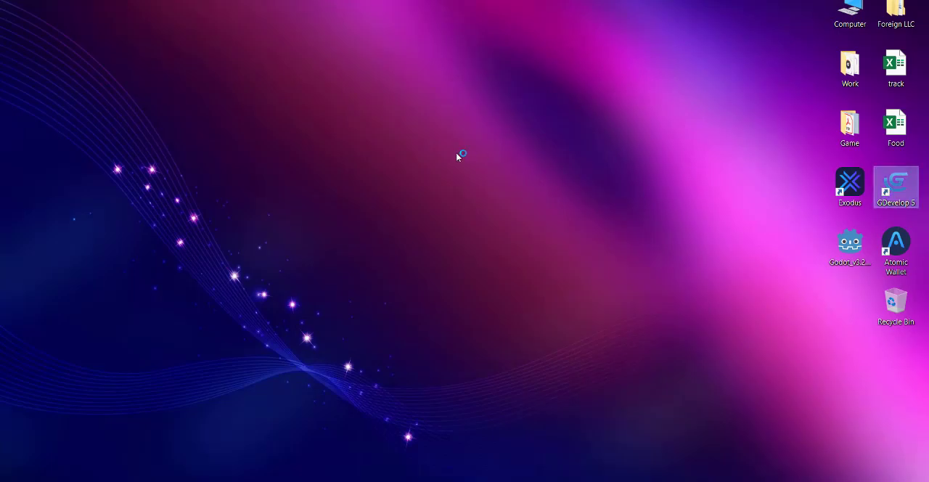
Step: Launch GDevelop with the Pong project and run a preview to test the paddles
{"action": "double_click", "coordinate": [896, 187]}
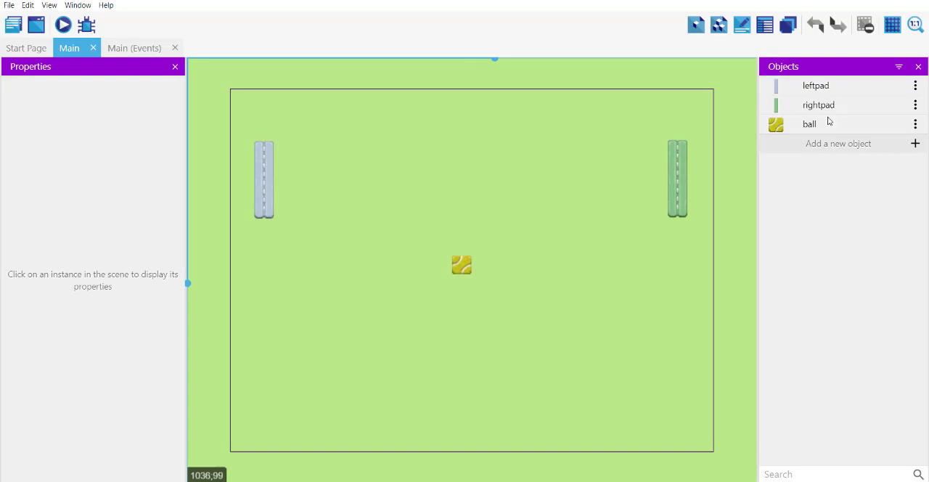
{"action": "left_click", "coordinate": [63, 23]}
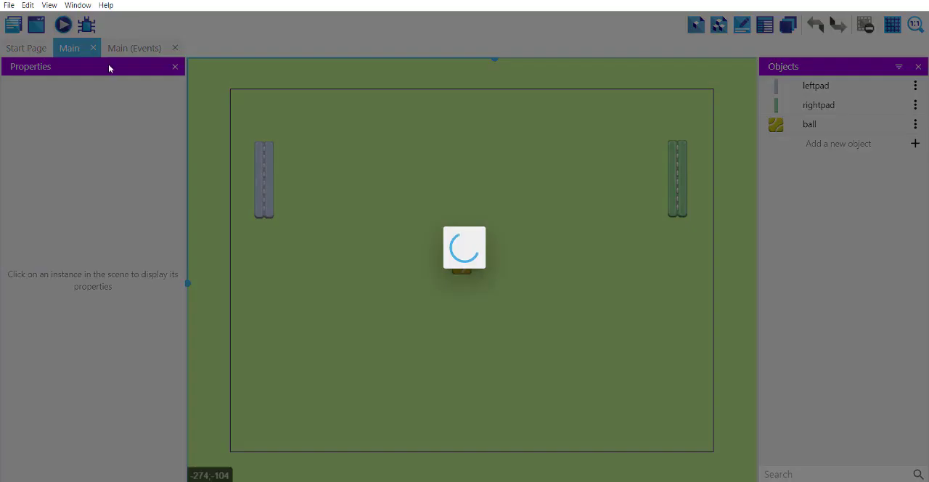
{"action": "left_click", "coordinate": [62, 24]}
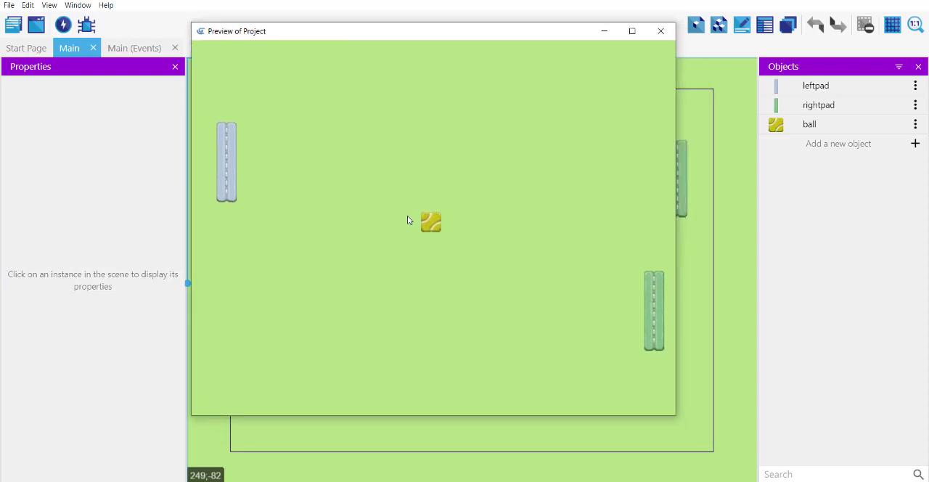
{"action": "mouse_move", "coordinate": [438, 221]}
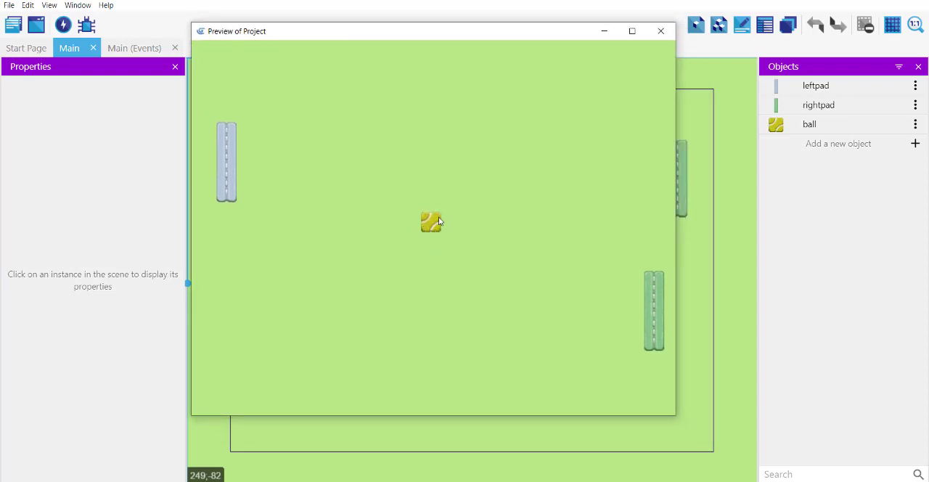
{"action": "mouse_move", "coordinate": [609, 163]}
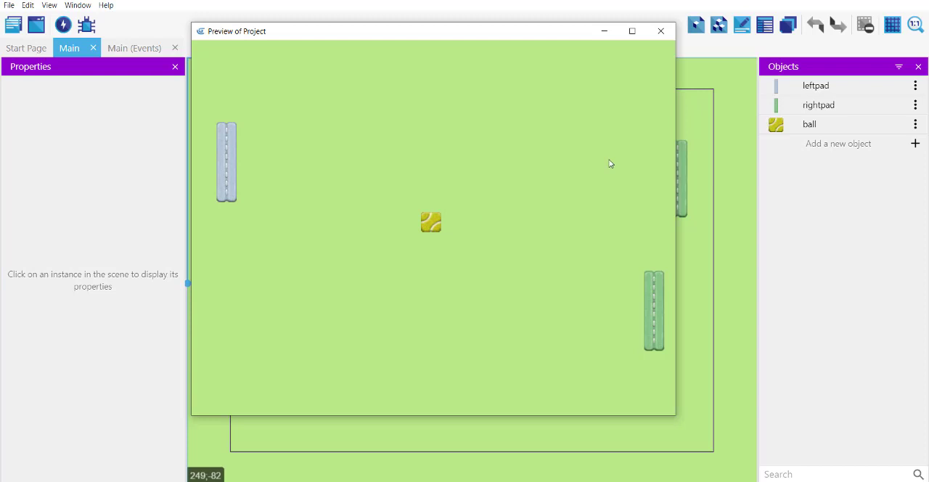
{"action": "mouse_move", "coordinate": [659, 46]}
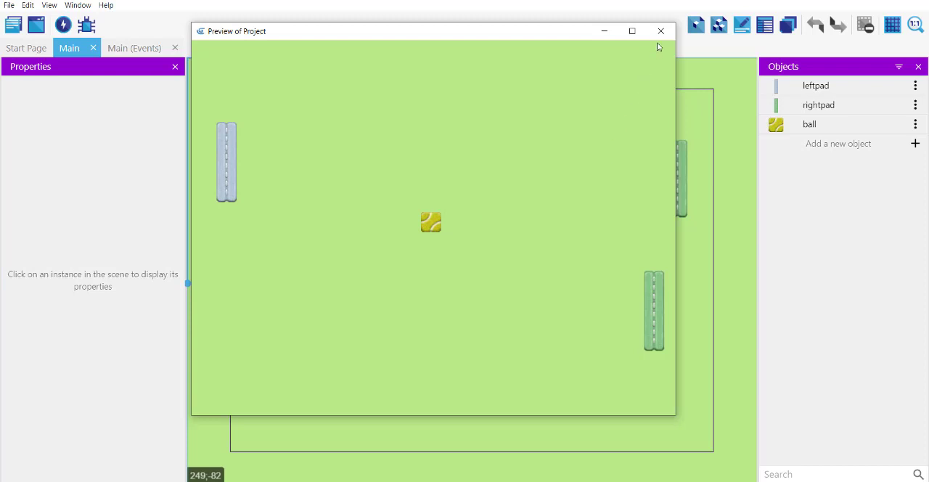
Step: Close the preview and start a new event on the Main scene's event sheet
{"action": "left_click", "coordinate": [659, 32]}
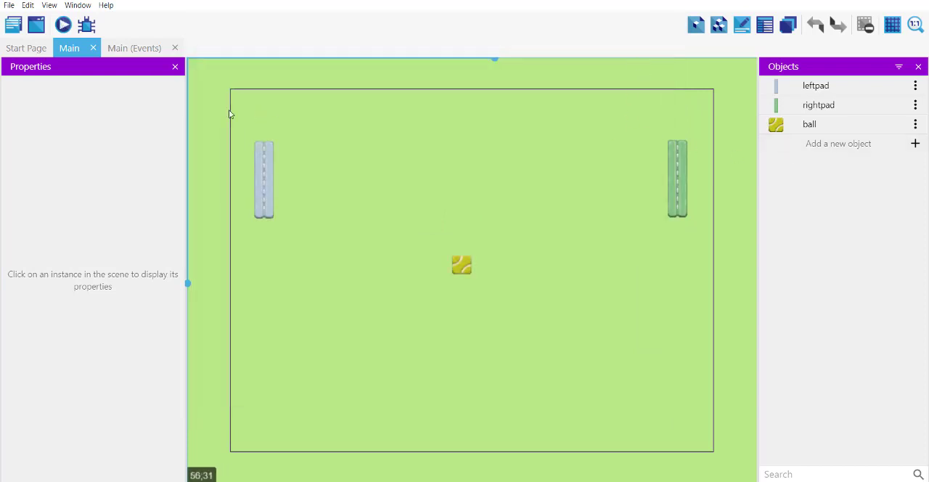
{"action": "left_click", "coordinate": [134, 48]}
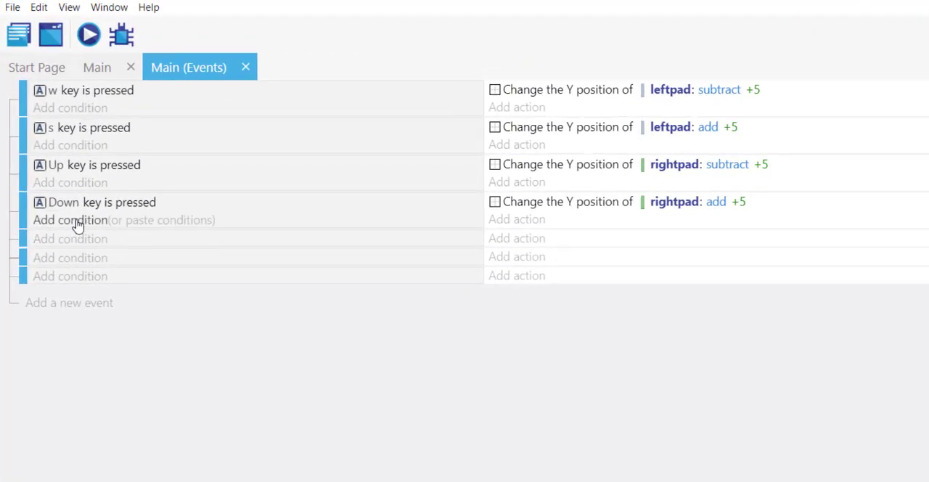
{"action": "mouse_move", "coordinate": [70, 238]}
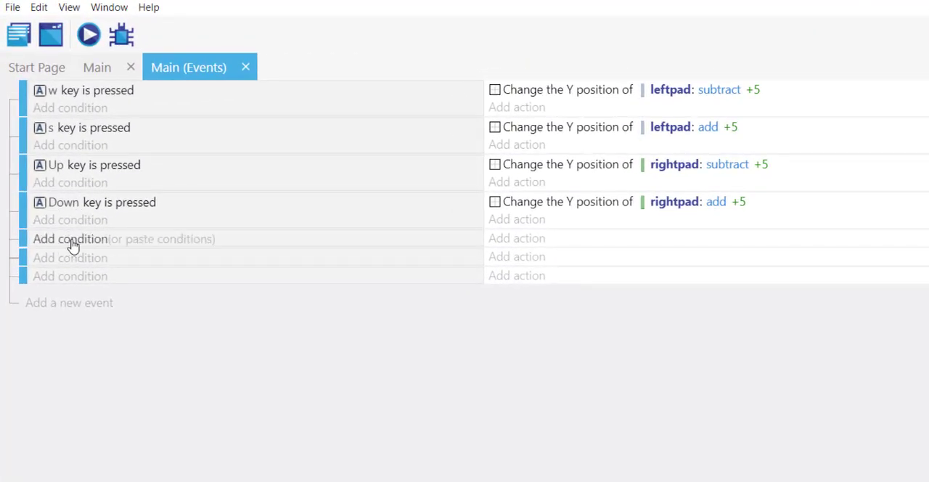
{"action": "left_click", "coordinate": [70, 238]}
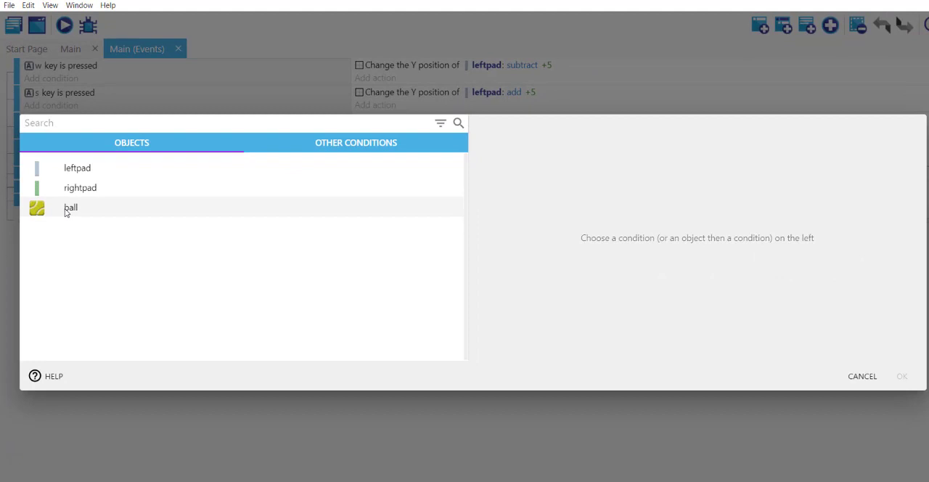
{"action": "left_click", "coordinate": [70, 206]}
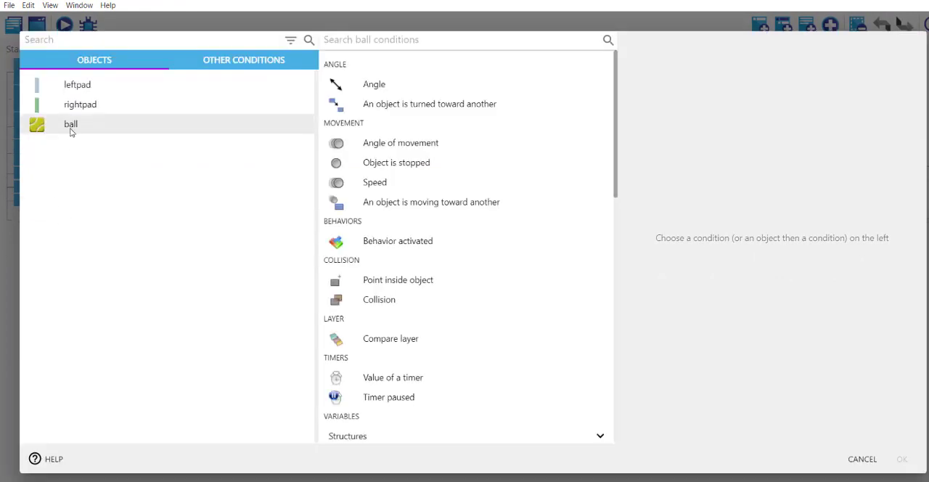
Step: Give the new event the Scene condition 'At the beginning of the scene'
{"action": "left_click", "coordinate": [244, 59]}
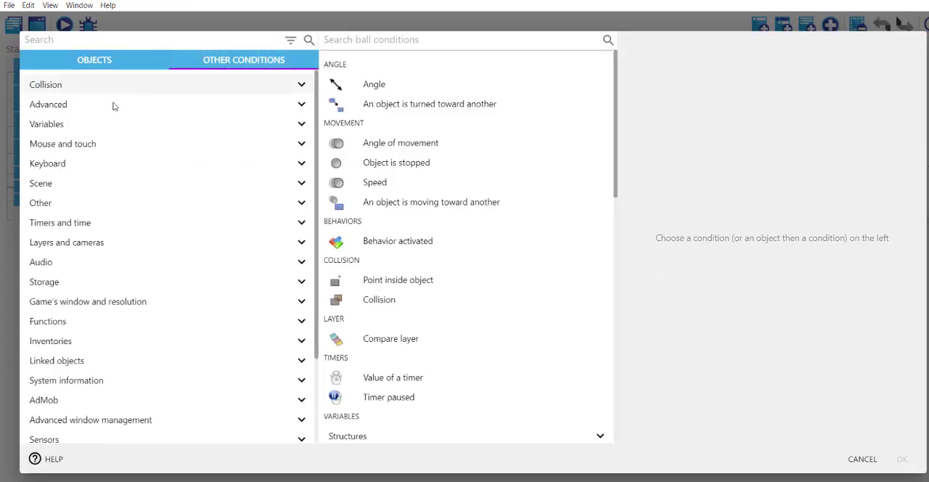
{"action": "left_click", "coordinate": [40, 182]}
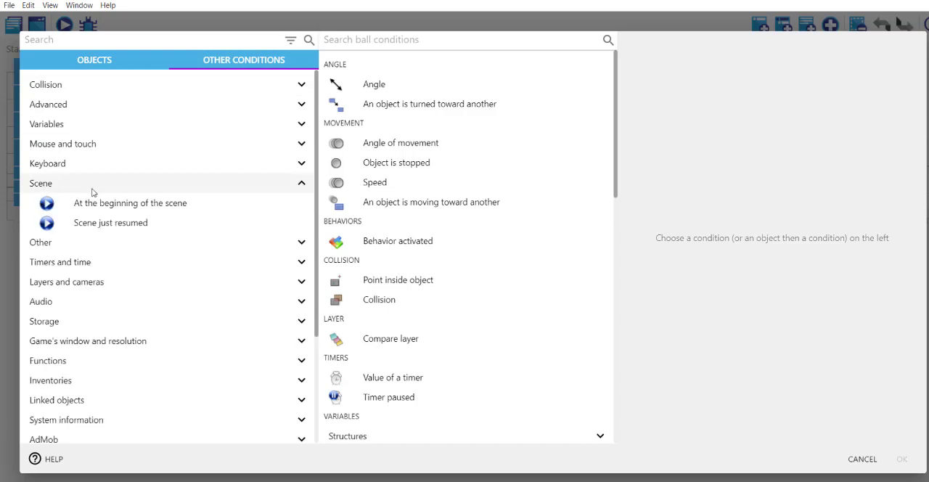
{"action": "left_click", "coordinate": [131, 203]}
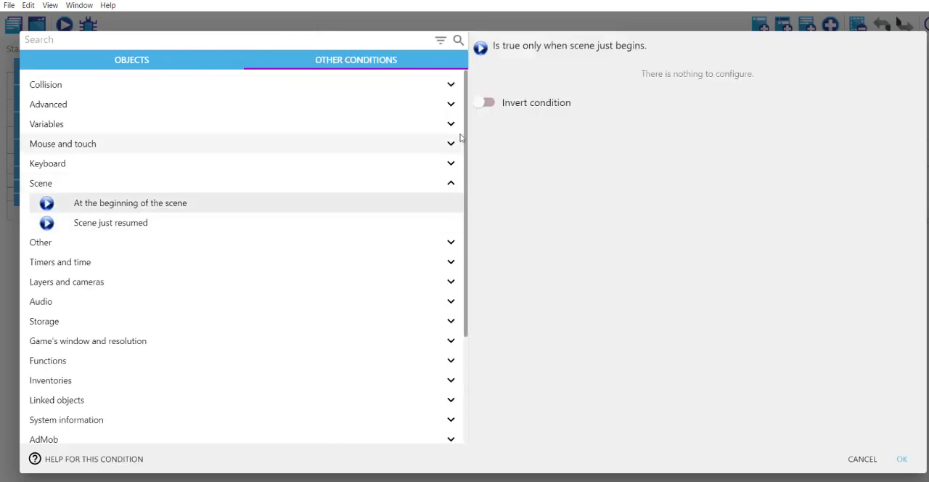
{"action": "left_click", "coordinate": [902, 459]}
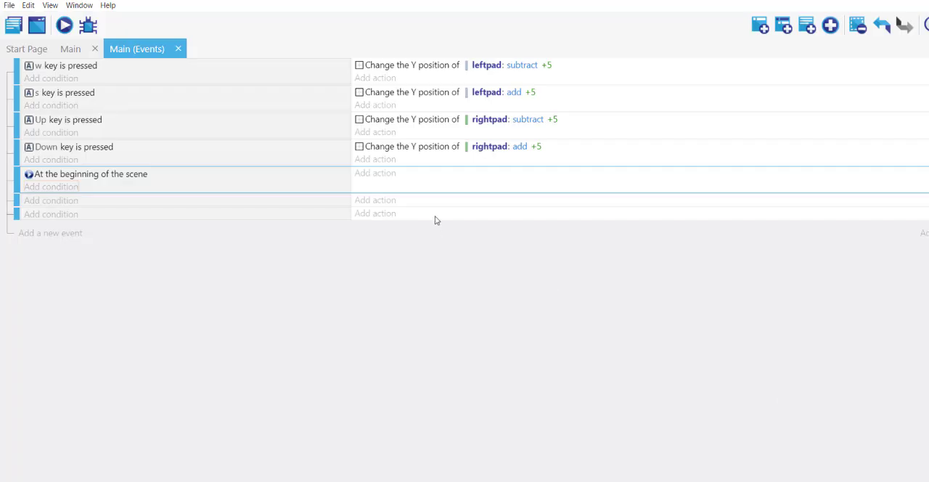
Step: Add a ball action: instant force by angle at 35 degrees, length 250 pixels
{"action": "left_click", "coordinate": [375, 172]}
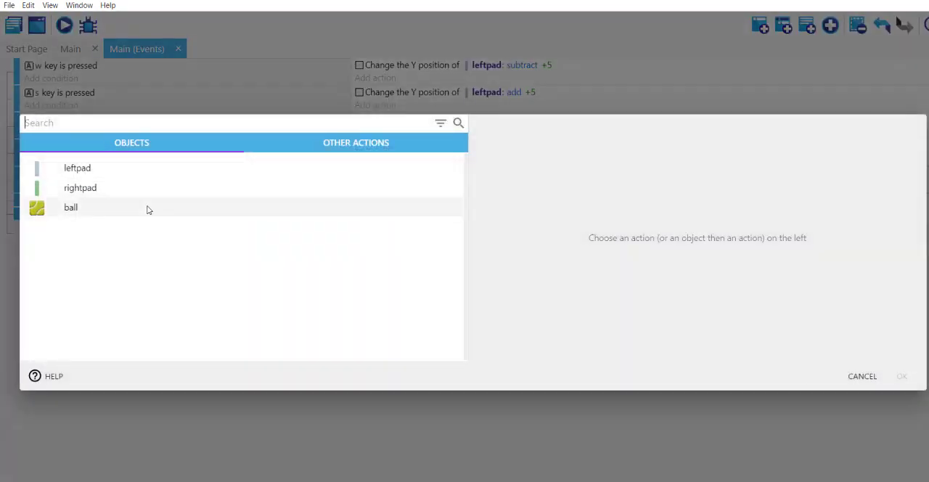
{"action": "left_click", "coordinate": [69, 206]}
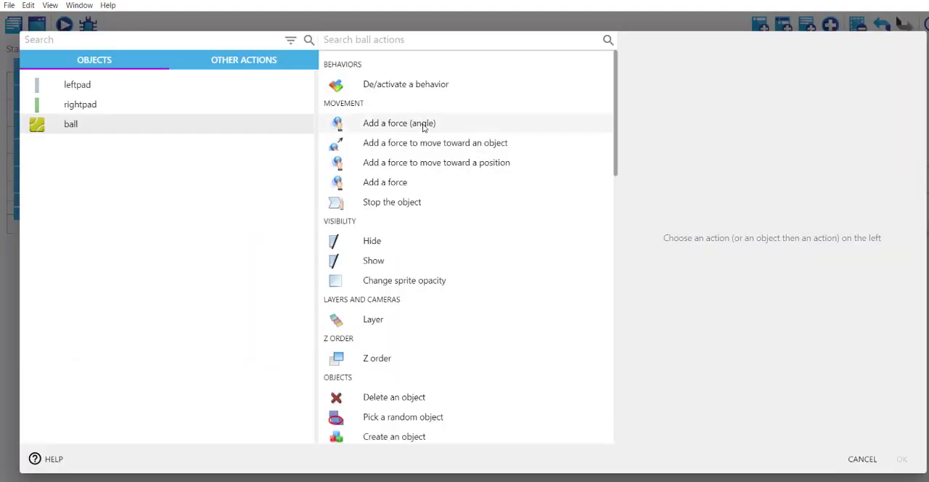
{"action": "left_click", "coordinate": [400, 122]}
{"action": "type", "text": "35"}
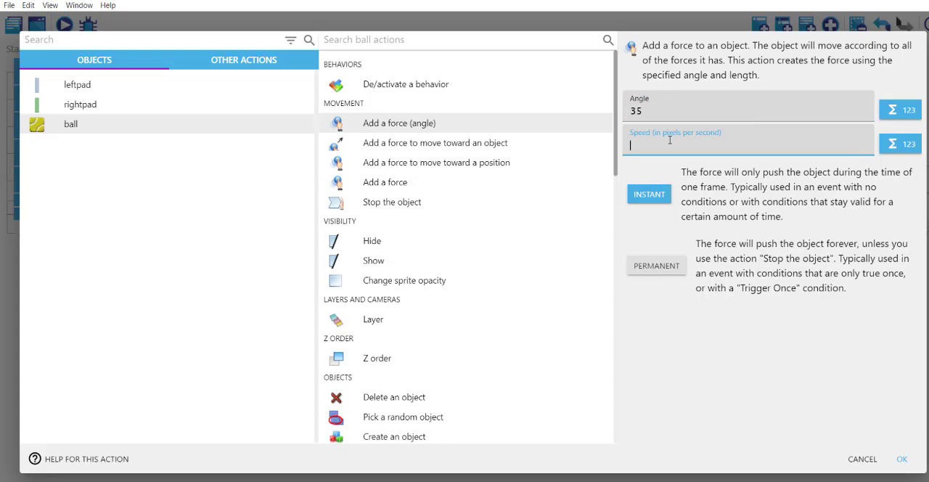
{"action": "type", "text": "25"}
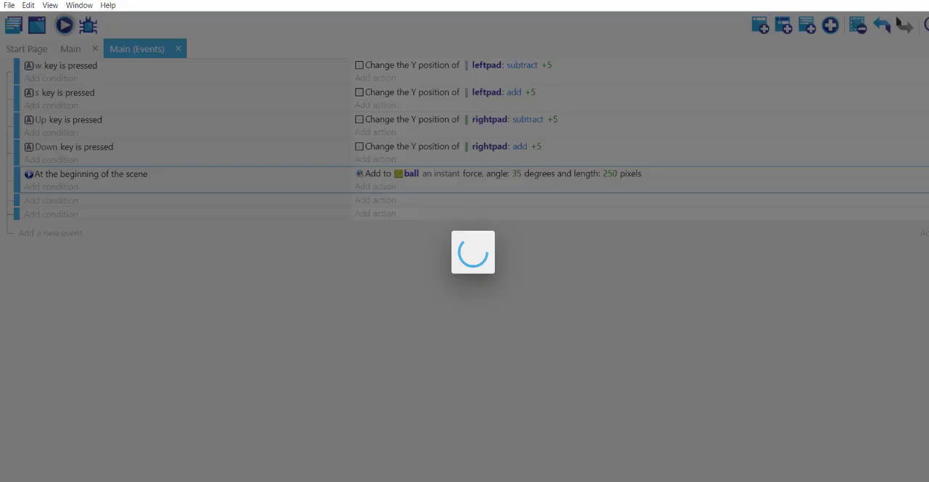
Step: Remove the scene-start condition, preview the ball flying off, then reopen the force action to set -35 degrees
{"action": "left_click", "coordinate": [64, 25]}
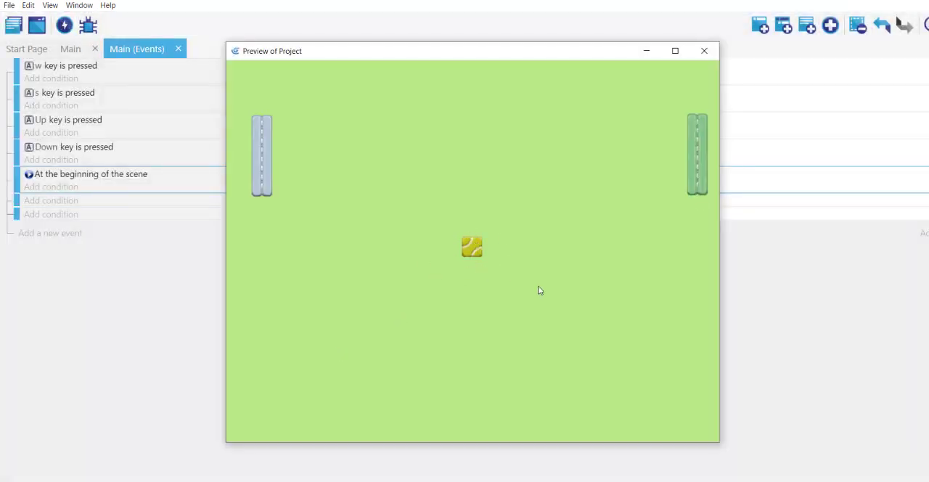
{"action": "right_click", "coordinate": [90, 174]}
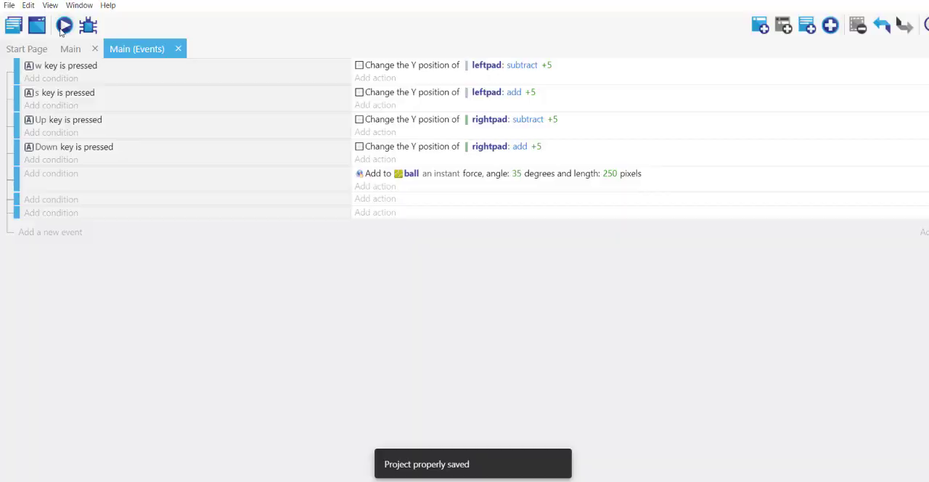
{"action": "left_click", "coordinate": [64, 25]}
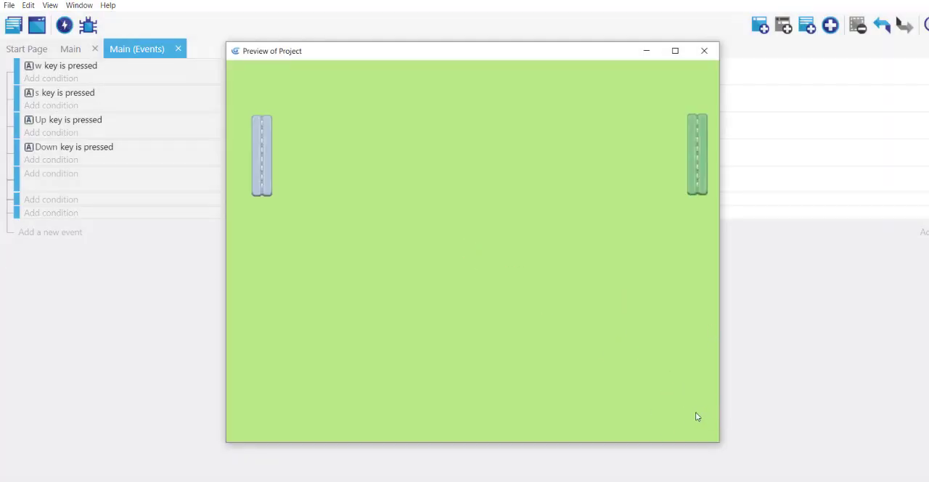
{"action": "left_click", "coordinate": [703, 49]}
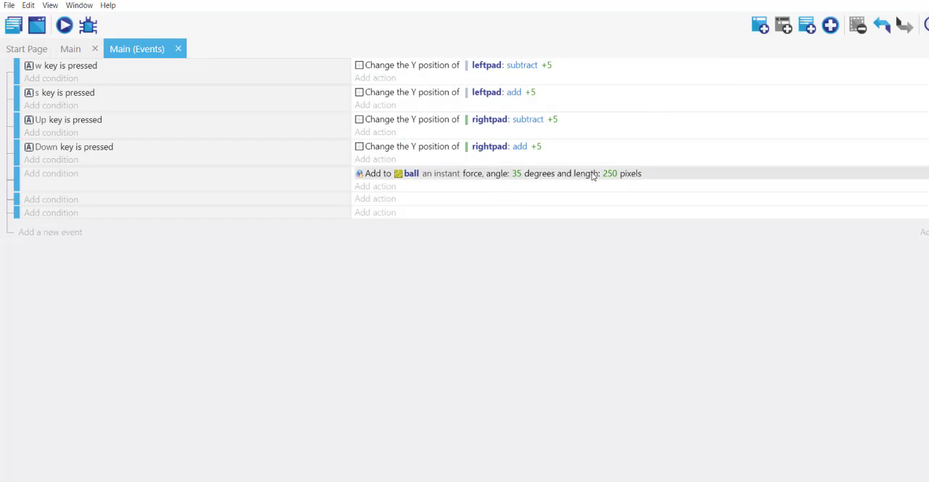
{"action": "double_click", "coordinate": [498, 173]}
{"action": "type", "text": "-35"}
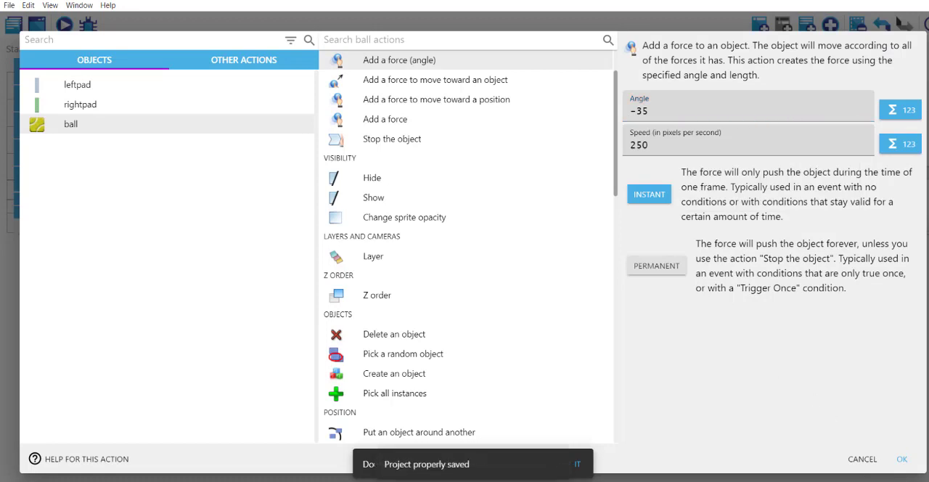
Step: Confirm the -35 degree, 250 pixel force and run another preview
{"action": "left_click", "coordinate": [901, 459]}
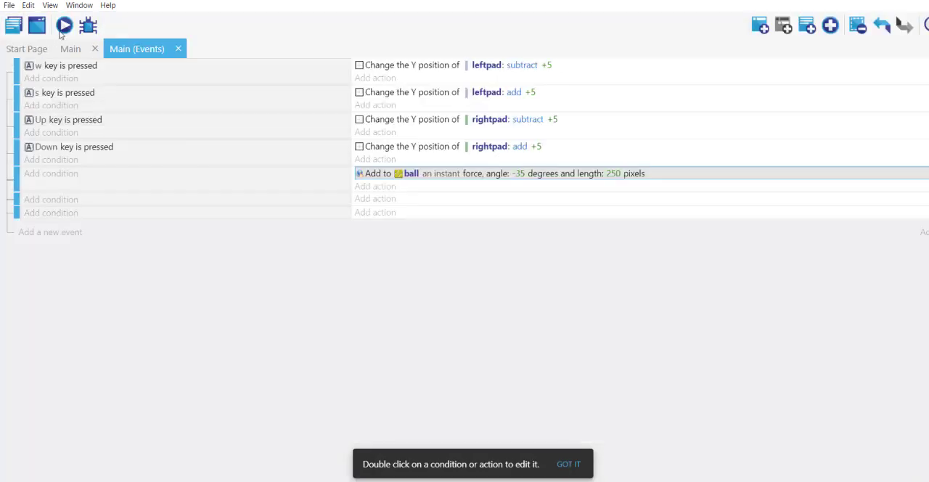
{"action": "left_click", "coordinate": [64, 25]}
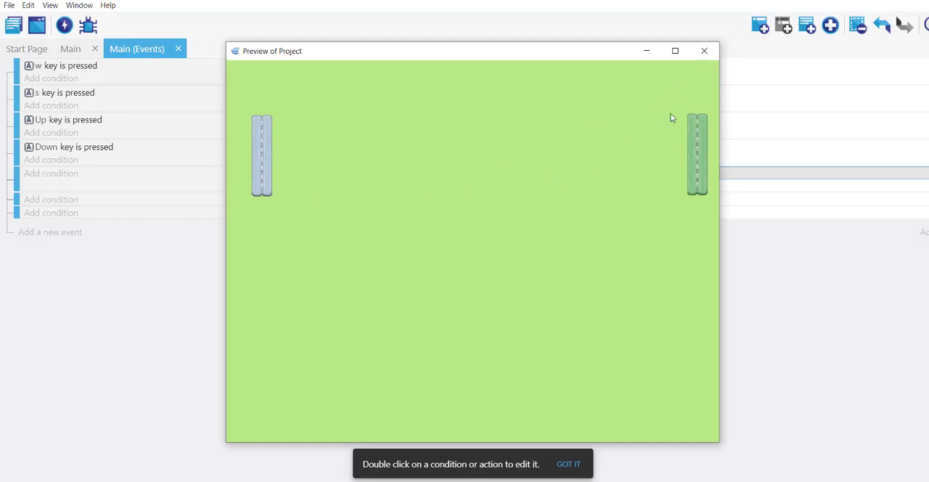
{"action": "mouse_move", "coordinate": [608, 204]}
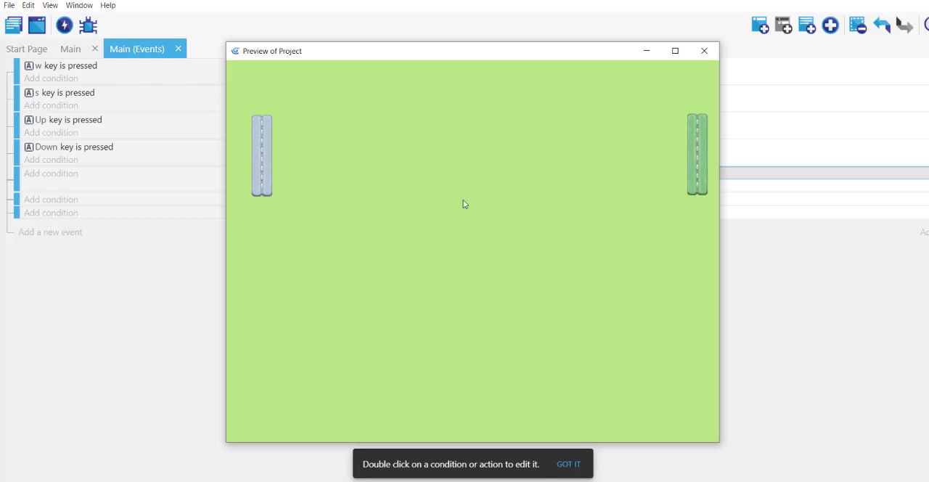
{"action": "mouse_move", "coordinate": [619, 153]}
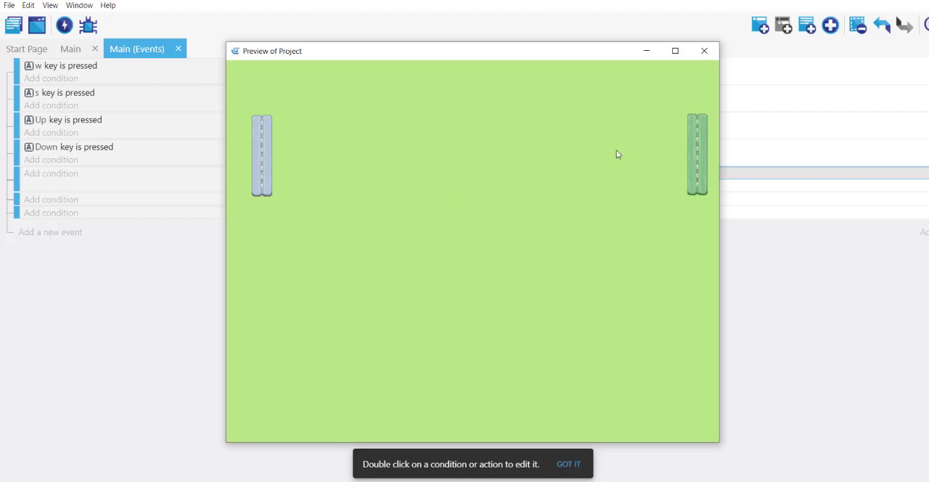
{"action": "mouse_move", "coordinate": [685, 86]}
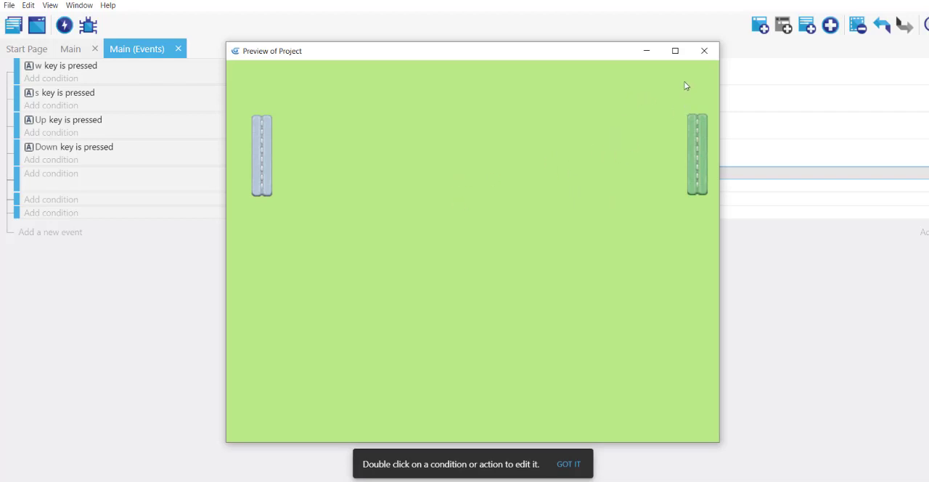
Step: Close the Preview of Project window to return to the event sheet
{"action": "left_click", "coordinate": [702, 49]}
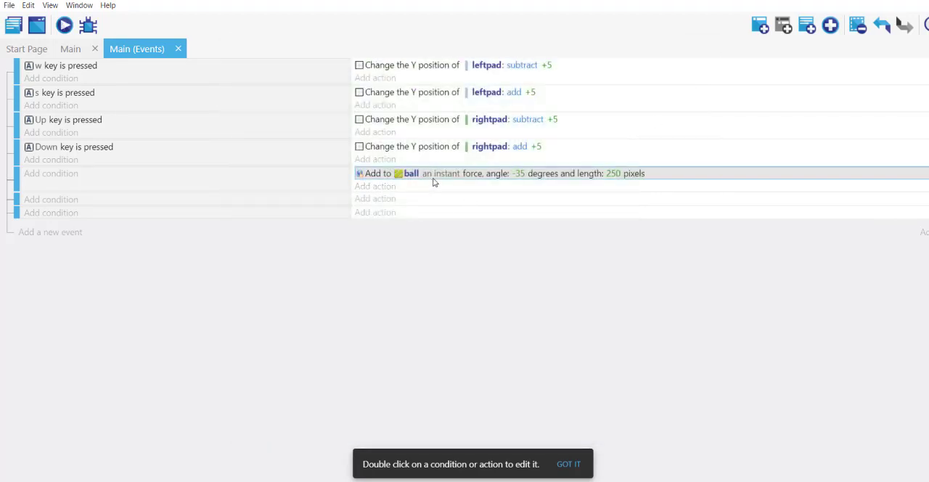
{"action": "mouse_move", "coordinate": [679, 181]}
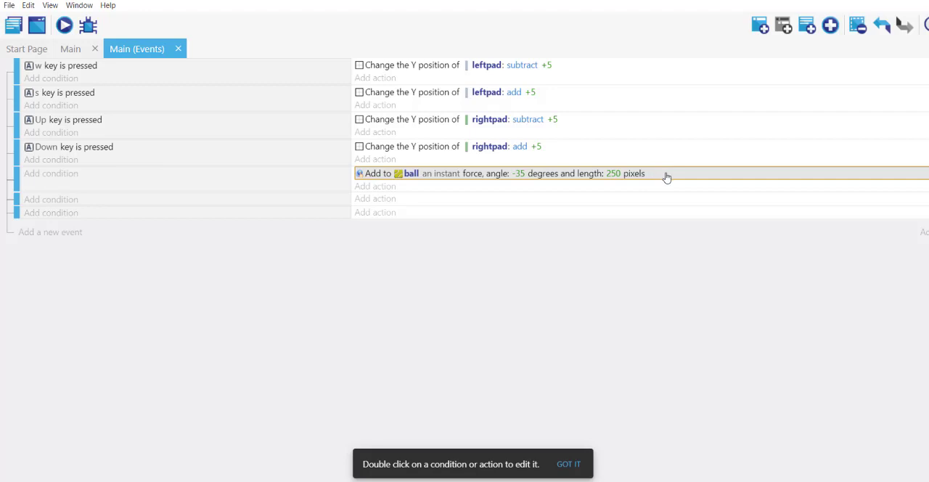
Step: Reconfirm the ball's force at -35 degrees and 250 pixels, then save with Ctrl+S
{"action": "double_click", "coordinate": [499, 172]}
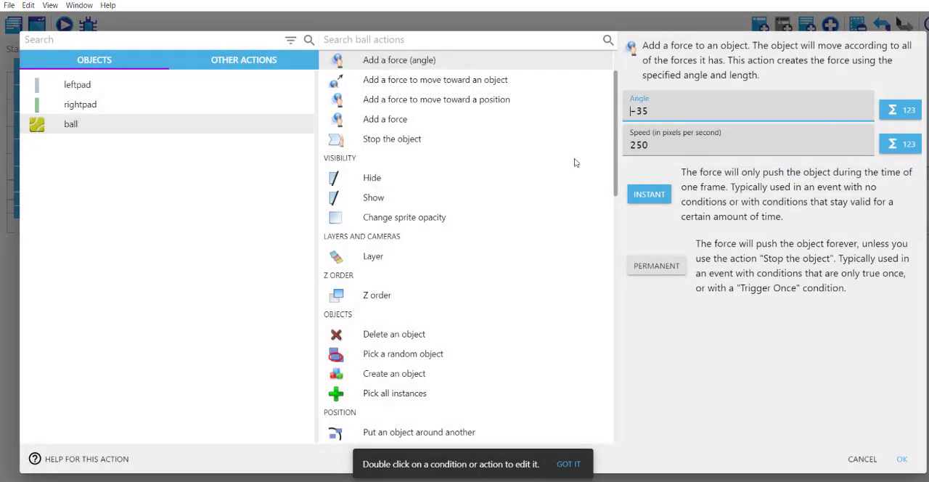
{"action": "mouse_move", "coordinate": [78, 128]}
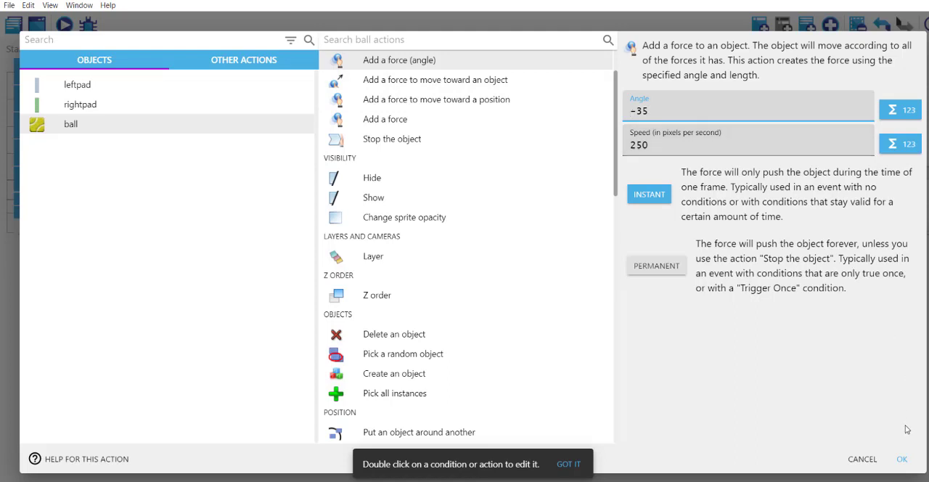
{"action": "left_click", "coordinate": [901, 459]}
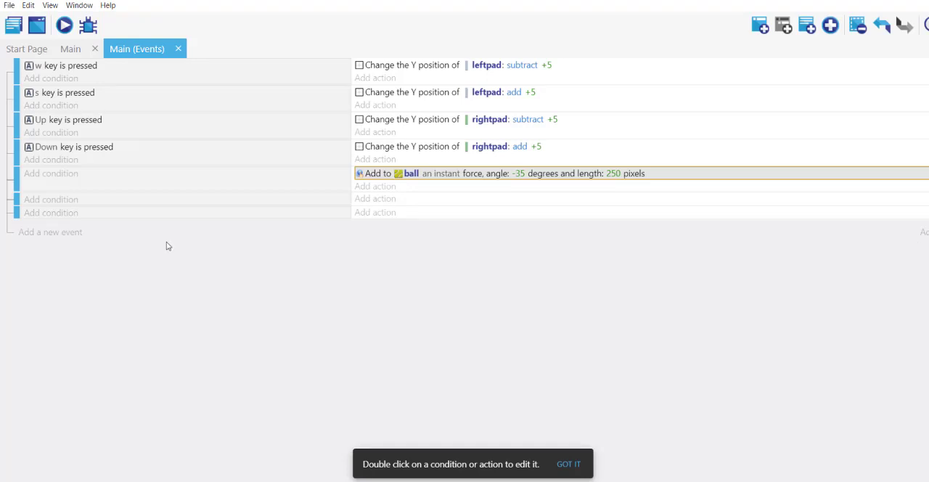
{"action": "key", "text": "ctrl+s"}
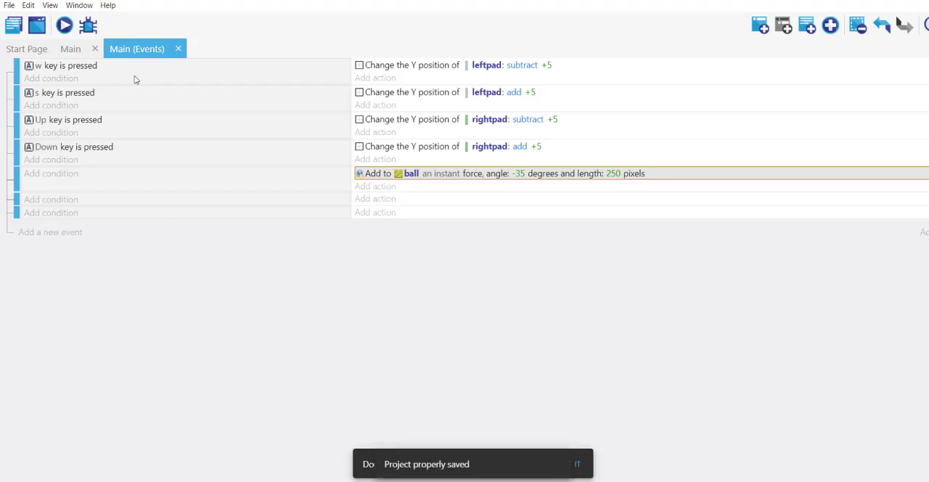
Step: Launch a fresh preview of the saved game showing both paddles on the green field
{"action": "left_click", "coordinate": [64, 24]}
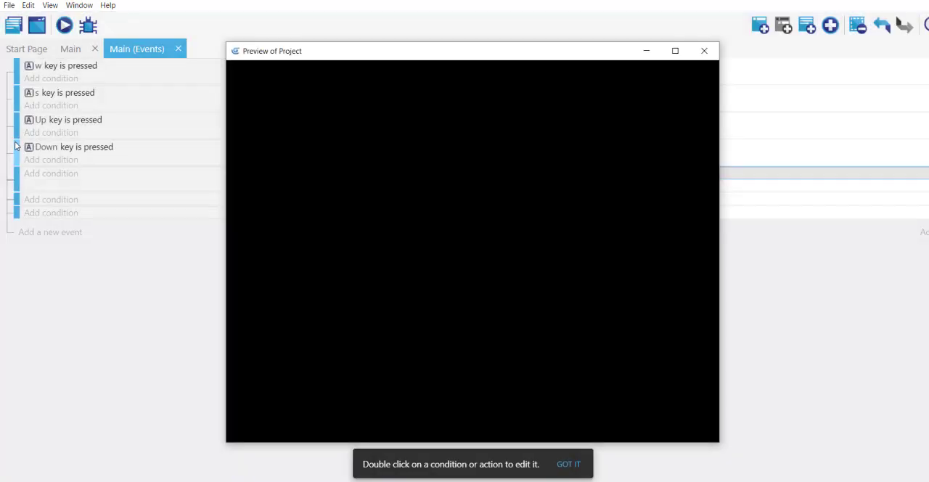
{"action": "left_click", "coordinate": [64, 25]}
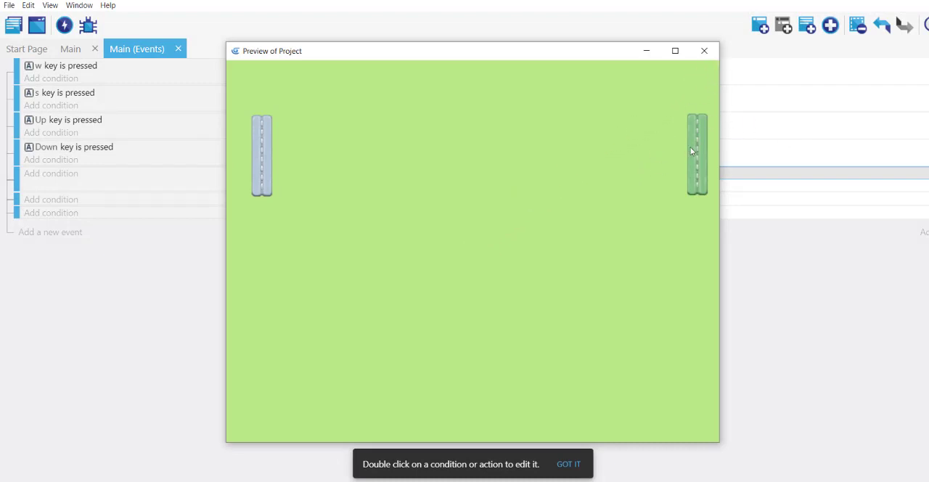
{"action": "mouse_move", "coordinate": [681, 142]}
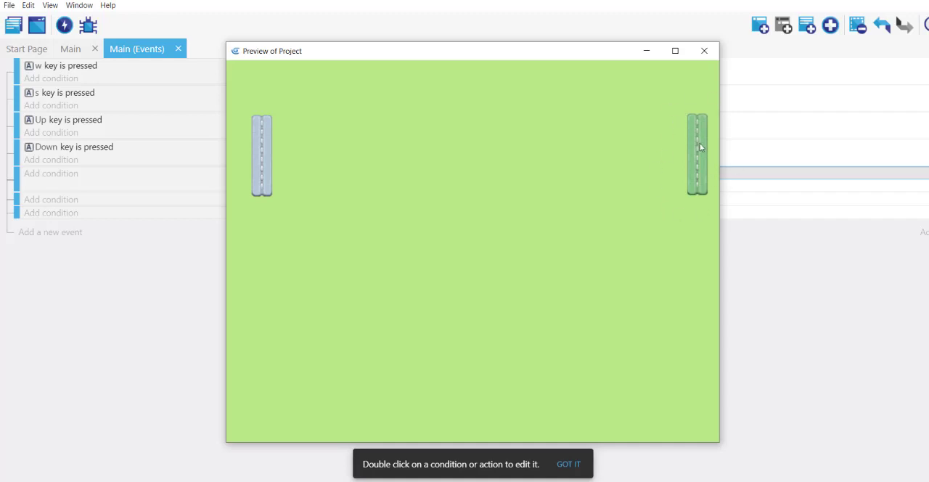
{"action": "mouse_move", "coordinate": [252, 137]}
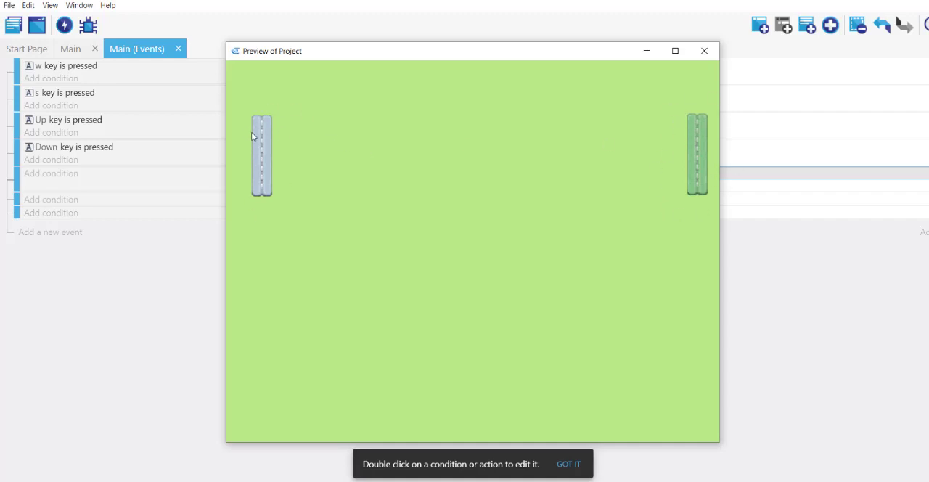
{"action": "mouse_move", "coordinate": [268, 158]}
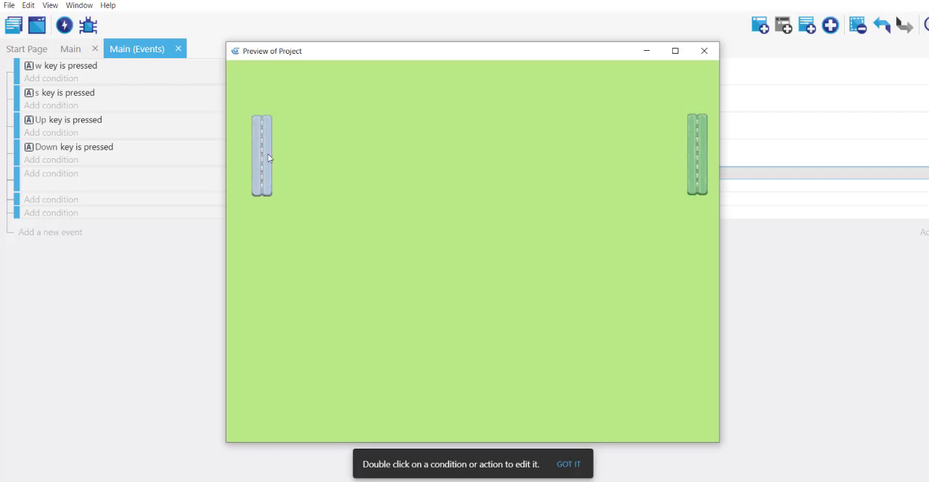
{"action": "mouse_move", "coordinate": [581, 161]}
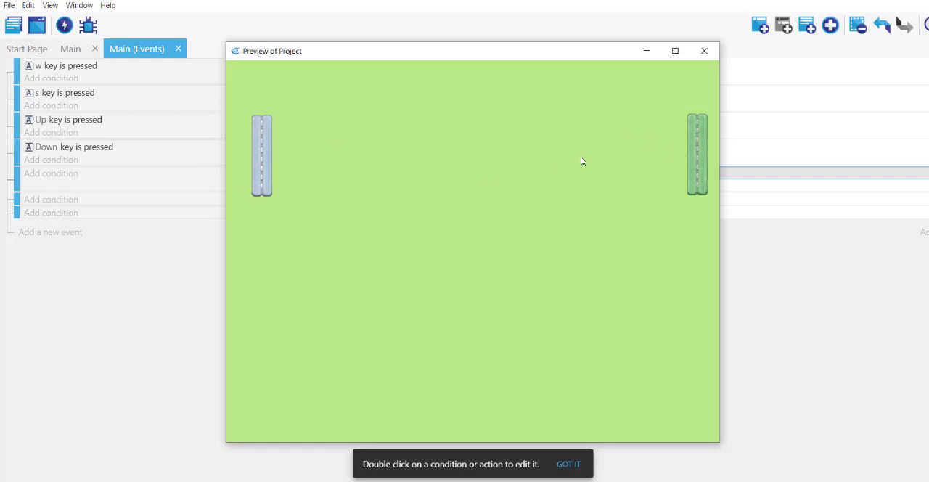
{"action": "mouse_move", "coordinate": [683, 128]}
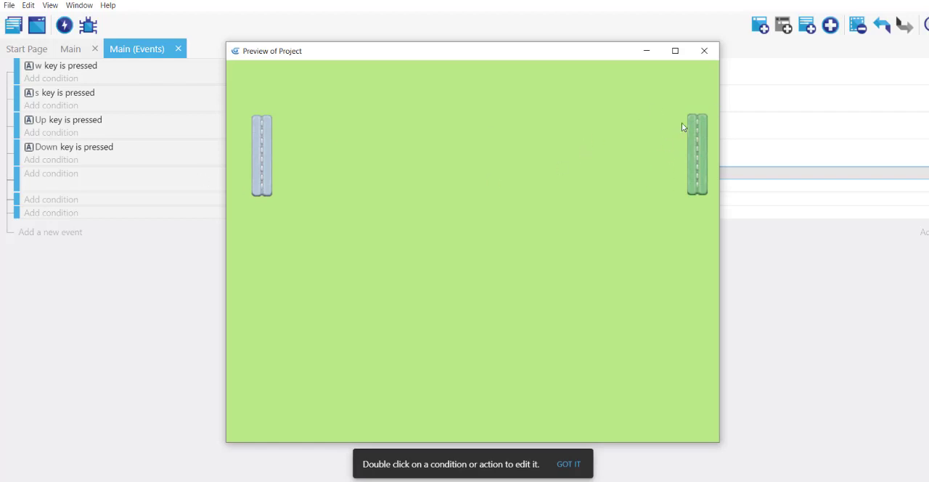
{"action": "mouse_move", "coordinate": [276, 145]}
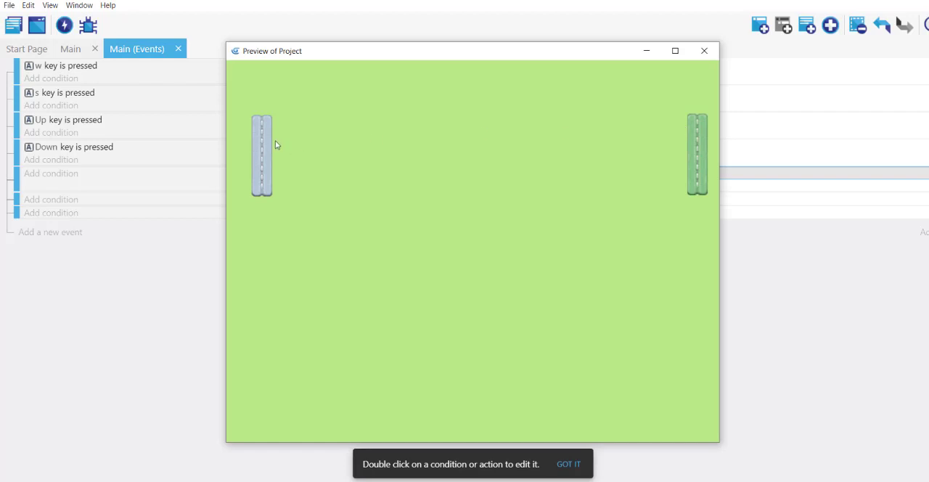
{"action": "mouse_move", "coordinate": [453, 196]}
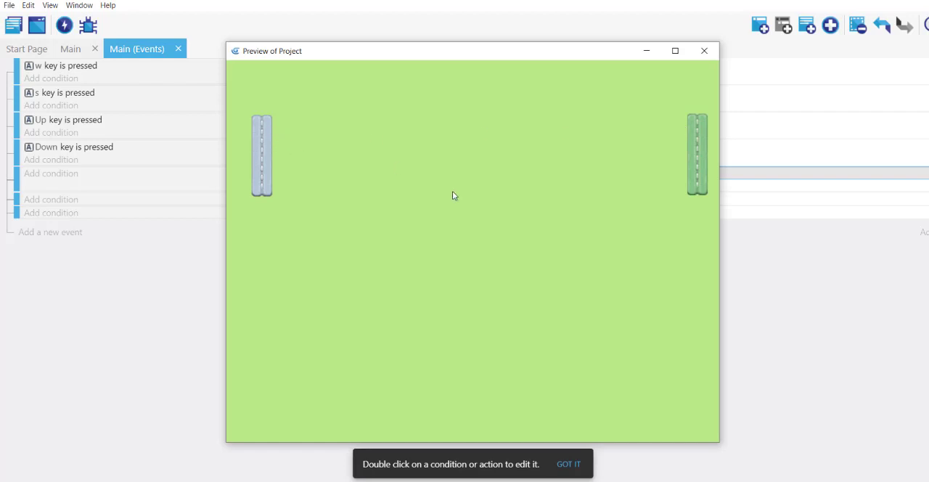
{"action": "mouse_move", "coordinate": [352, 148]}
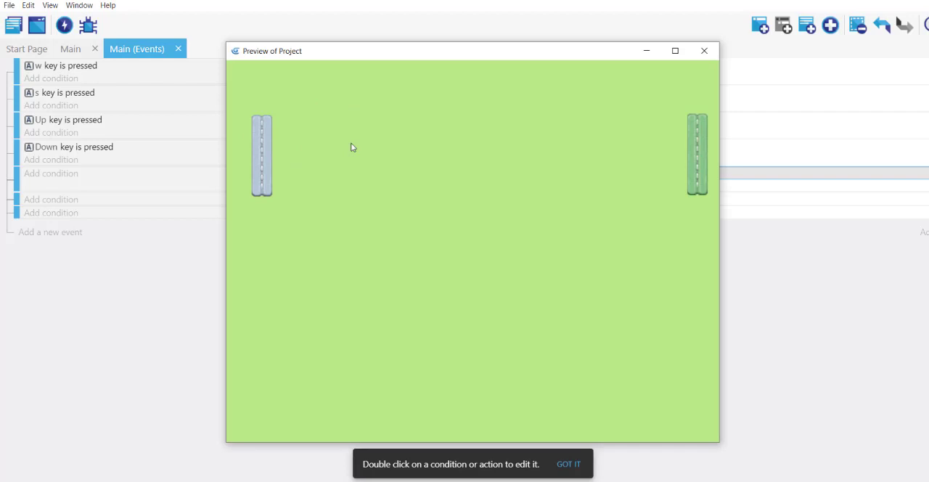
{"action": "mouse_move", "coordinate": [703, 183]}
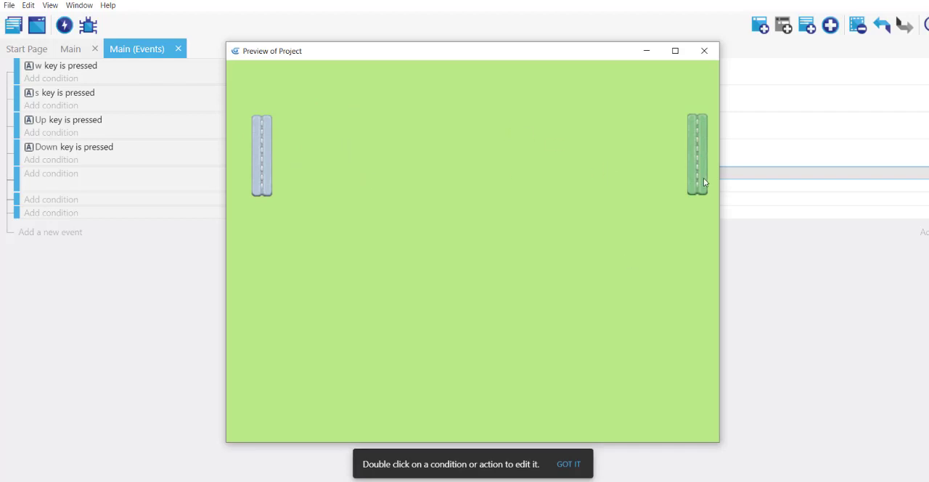
{"action": "mouse_move", "coordinate": [422, 94]}
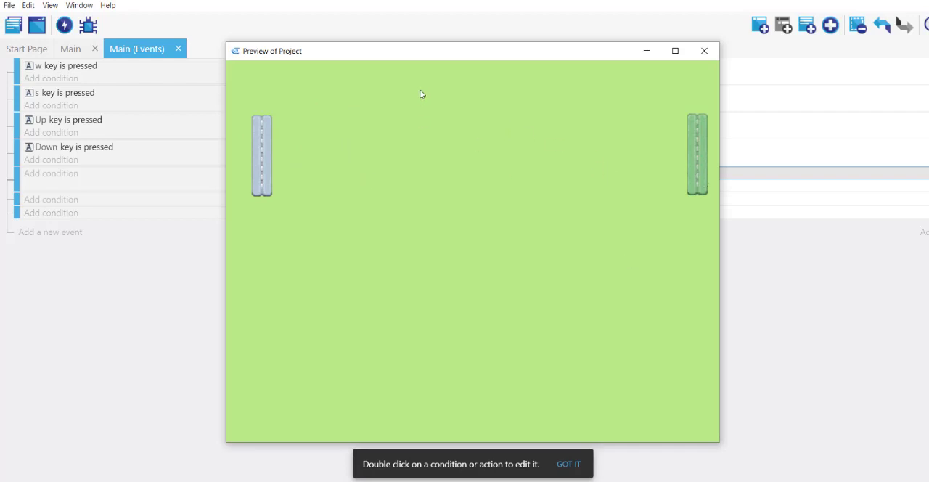
{"action": "mouse_move", "coordinate": [447, 349]}
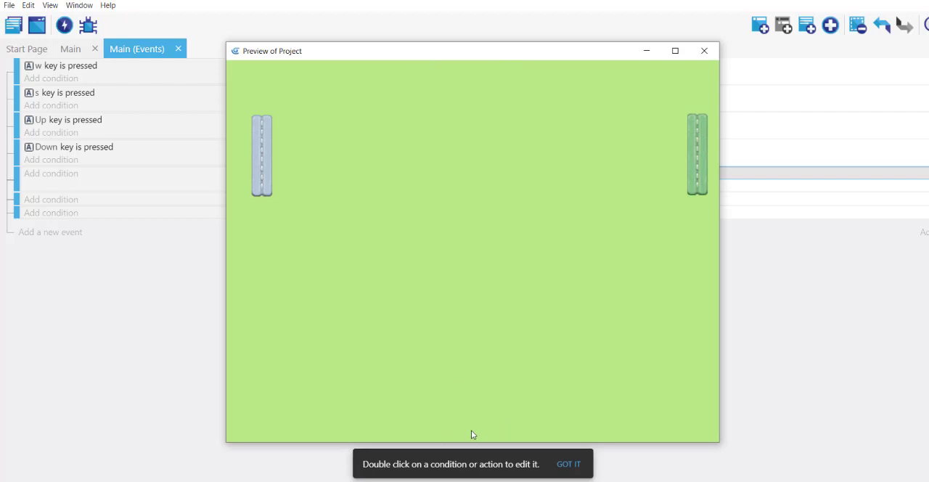
{"action": "mouse_move", "coordinate": [525, 242]}
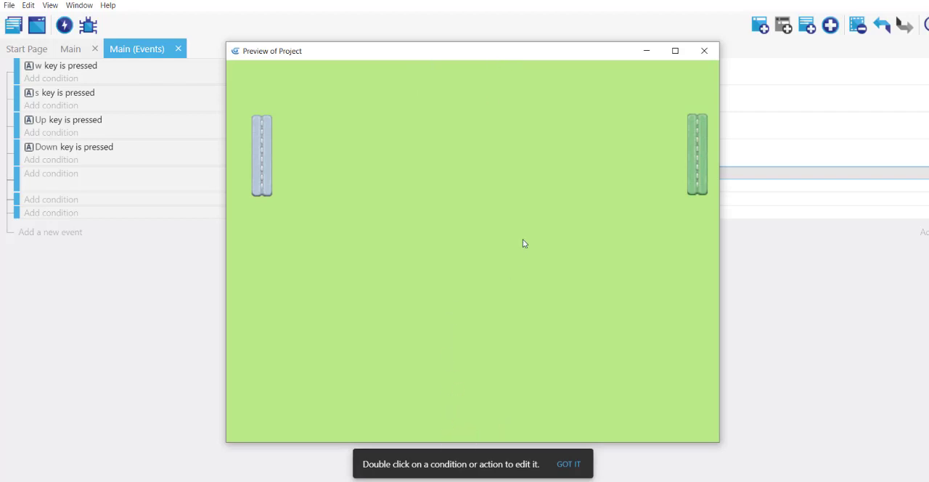